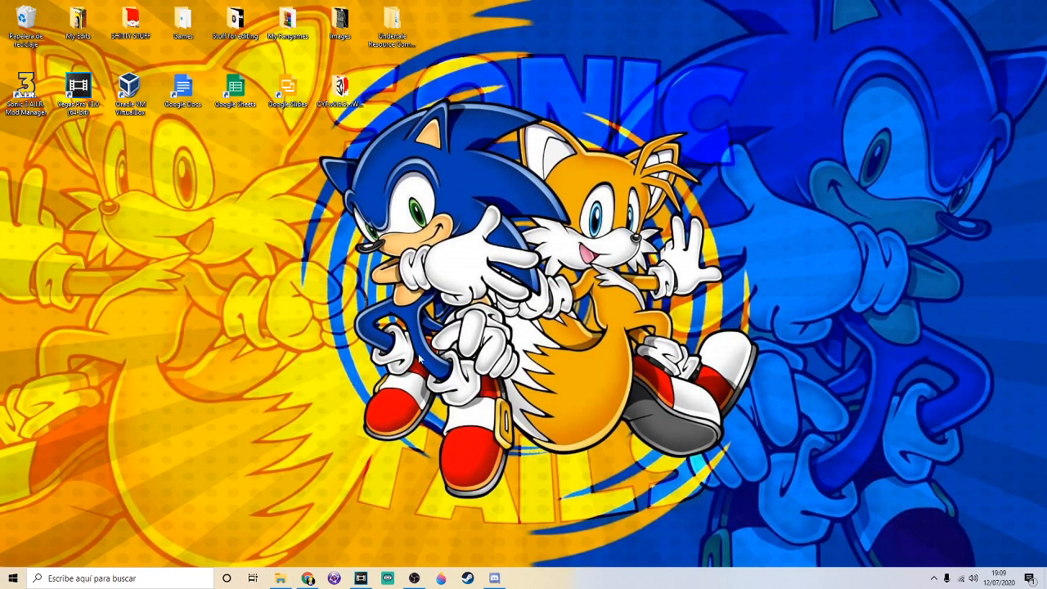
mouse_move(380, 242)
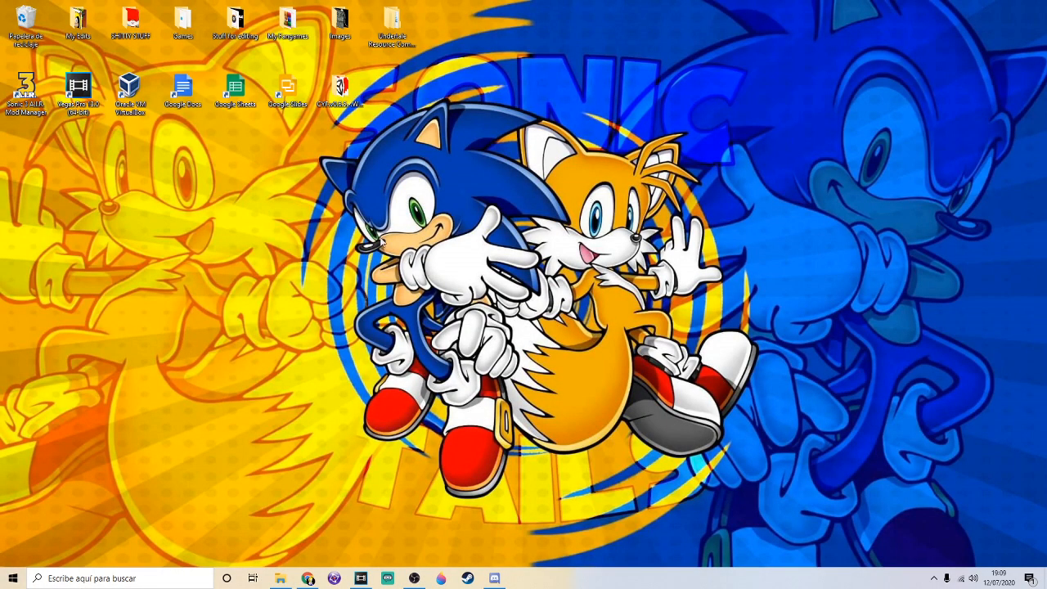
mouse_move(722, 295)
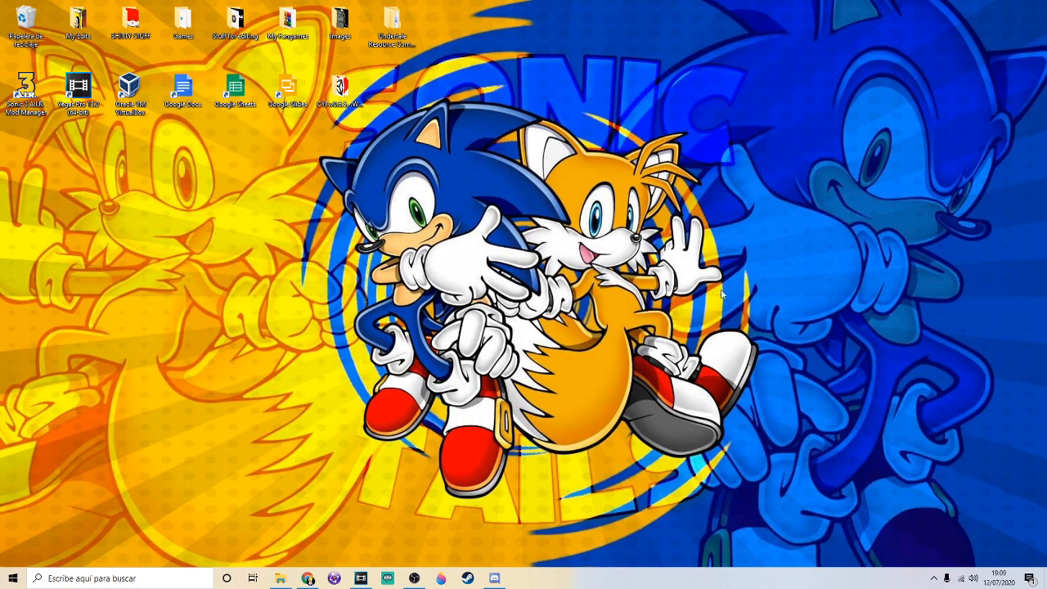
mouse_move(486, 321)
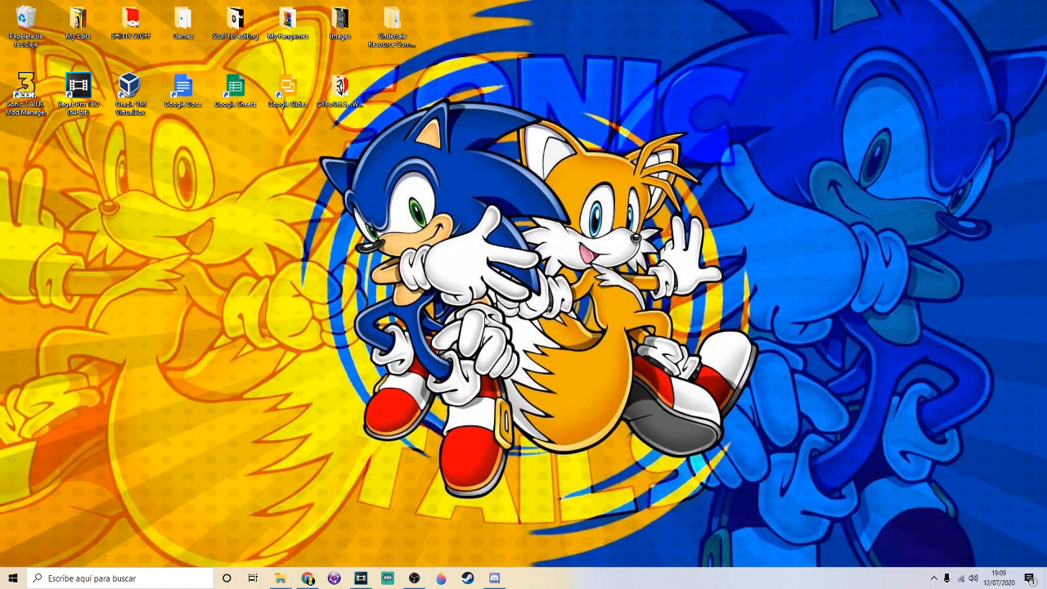
mouse_move(533, 290)
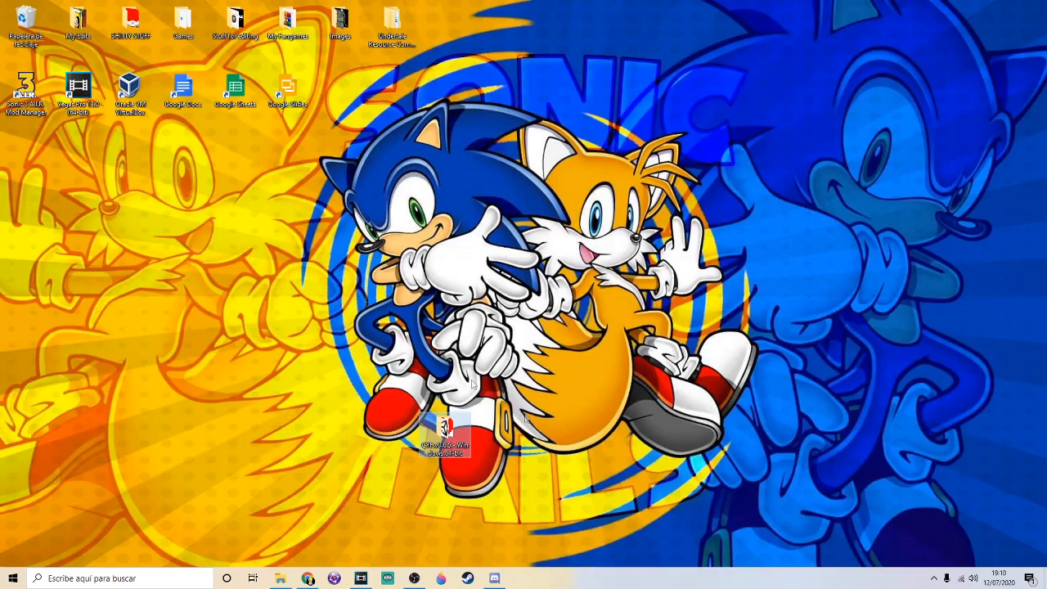
mouse_move(390, 426)
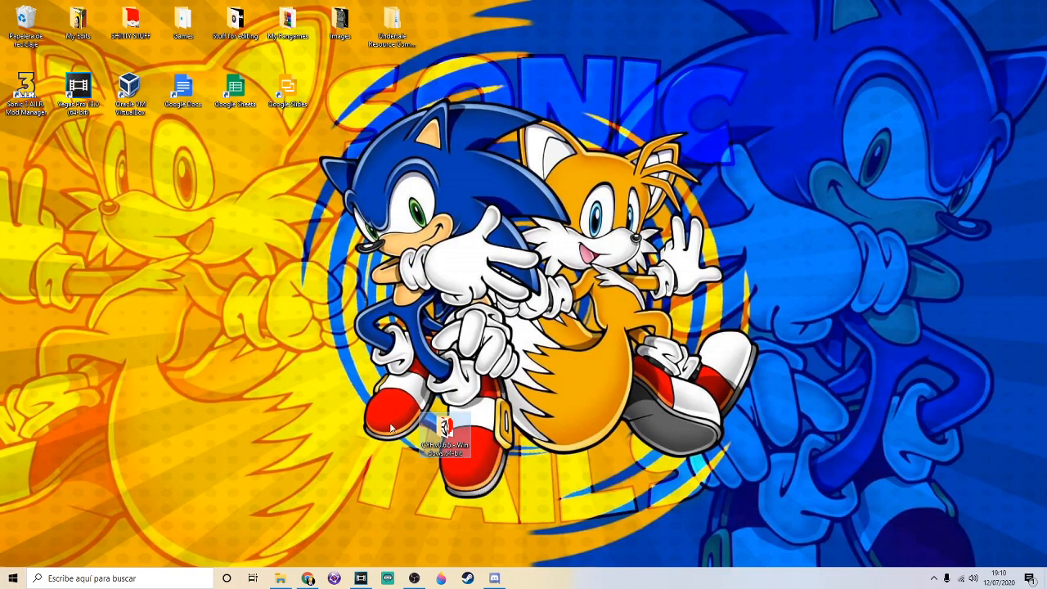
mouse_move(444, 429)
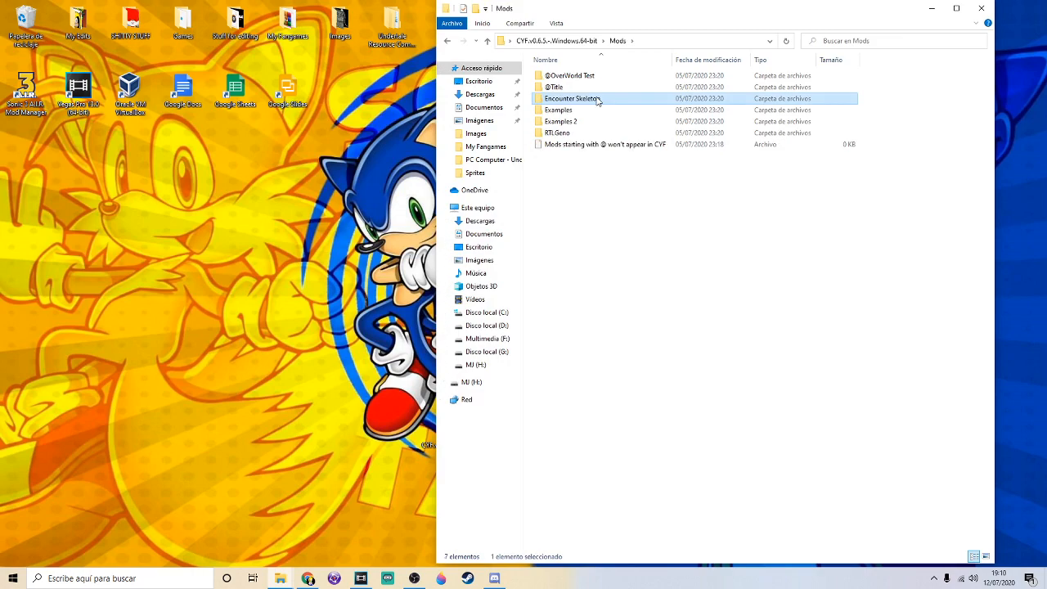
Copy the Encounter Skeleton folder, rename it 'YouTube Tutorial Test', and open its Lua Encounters folder.
right_click(573, 98)
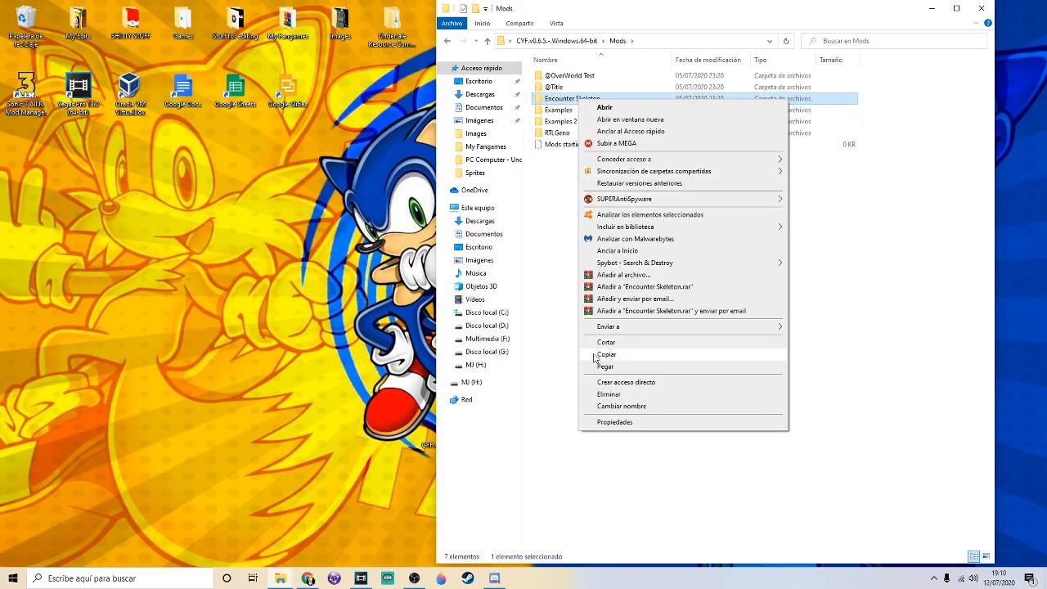
click(606, 366)
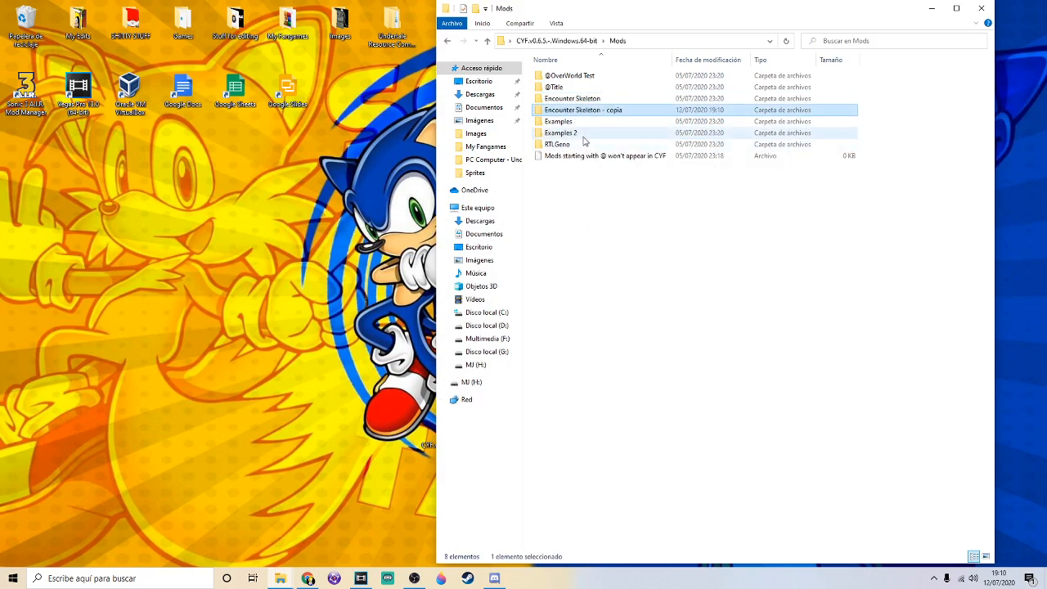
key(F2)
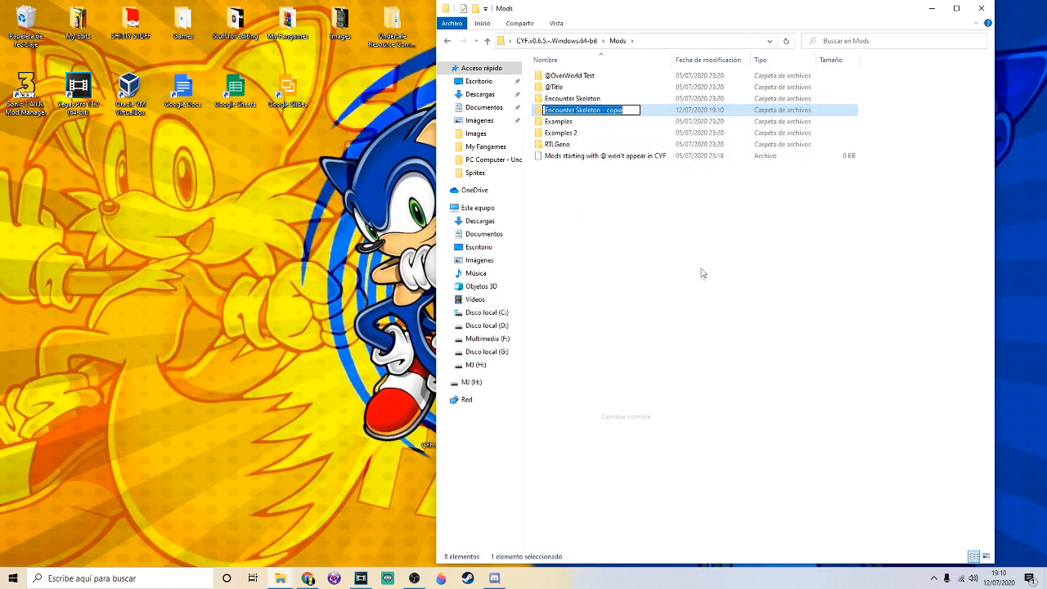
text(YouTube Tutorial Test)
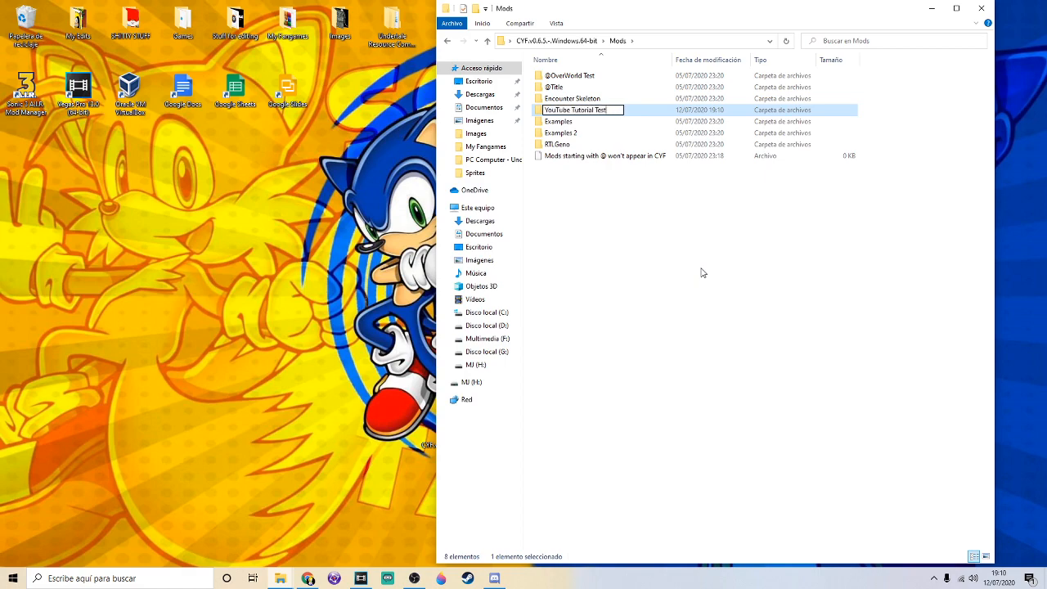
double_click(575, 109)
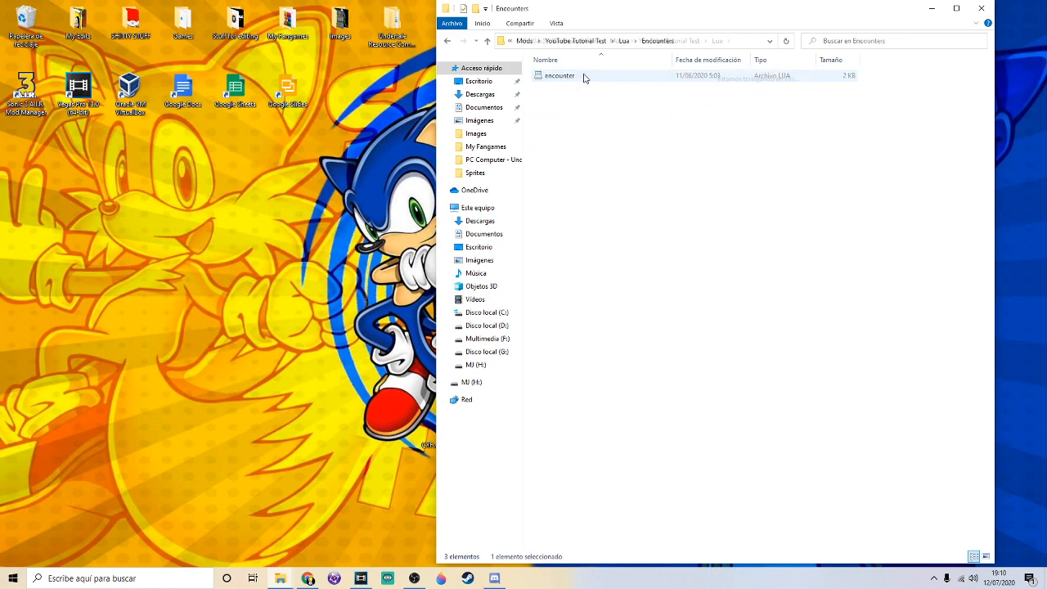
mouse_move(558, 76)
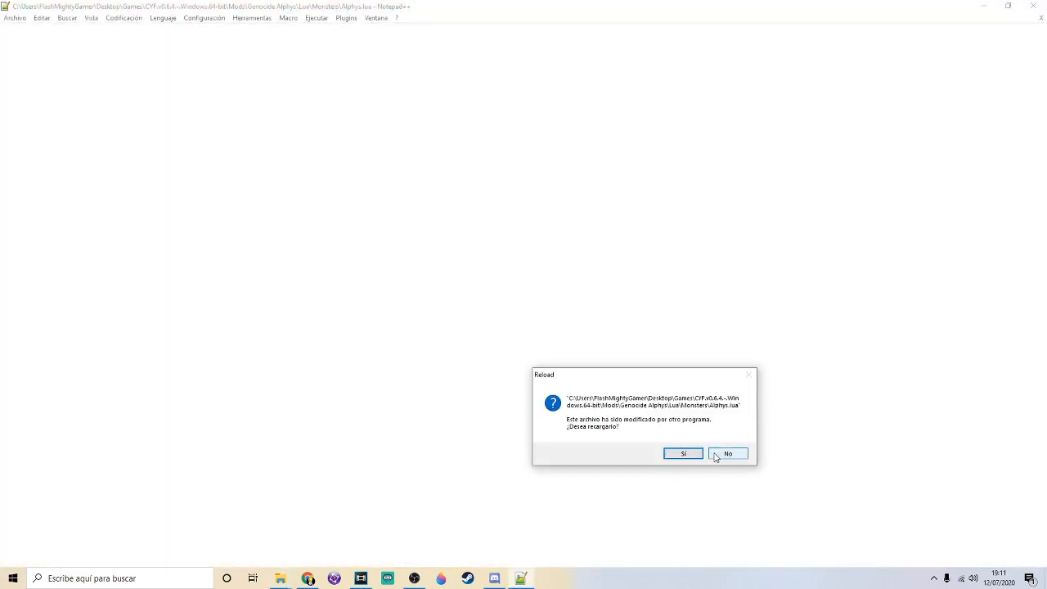
Decline the reload prompt, set Player.lv 20, hp 99, name "Testing", then launch Create Your Frisk 0.6.5.
click(727, 453)
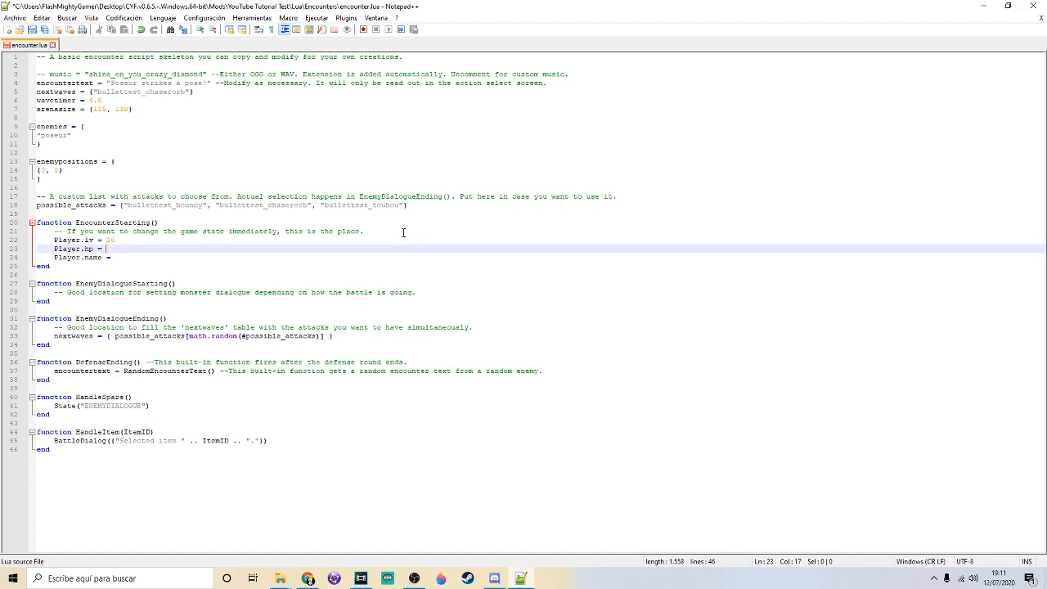
text(99)
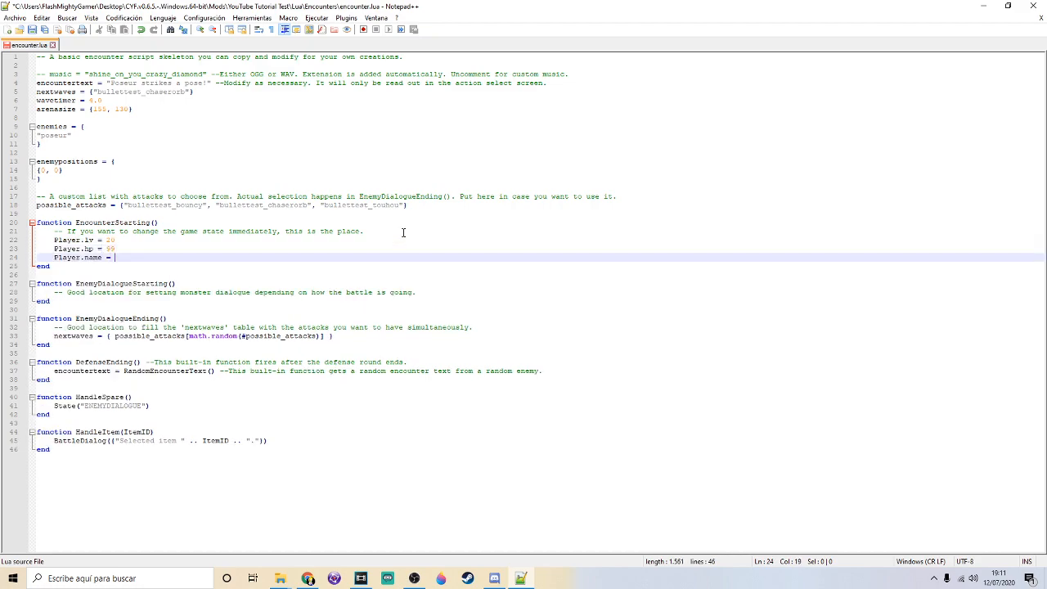
text(")
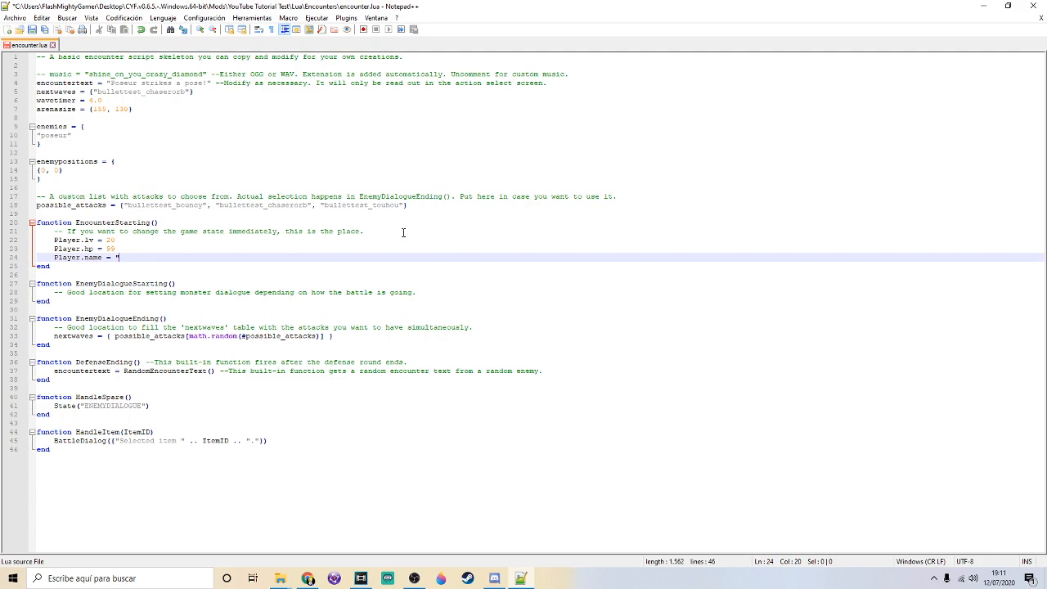
text(Testing)
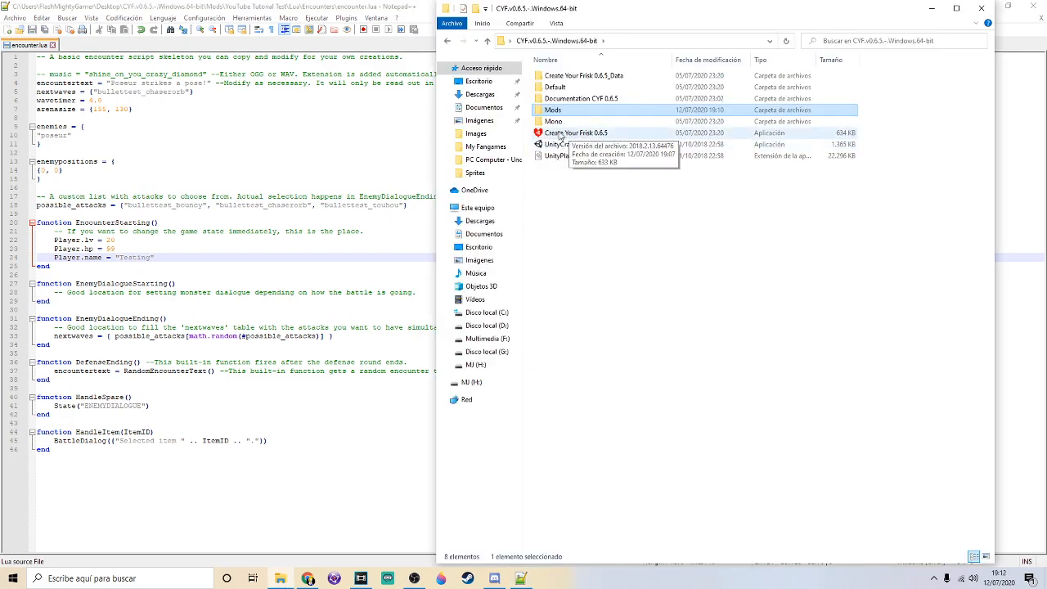
double_click(576, 133)
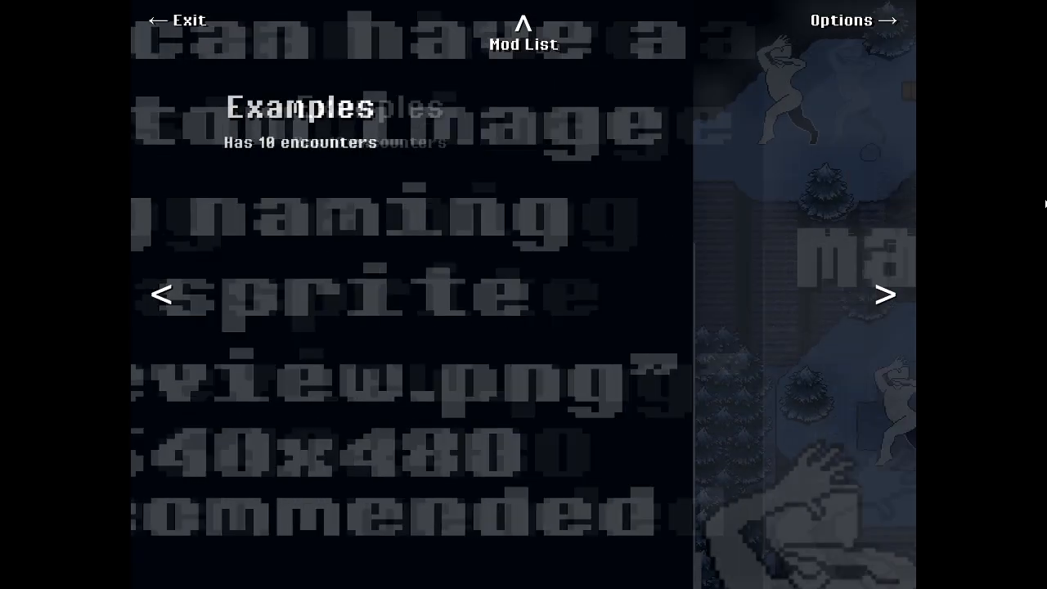
Cycle through the installed mods with the mod list arrow, starting from Examples.
click(884, 295)
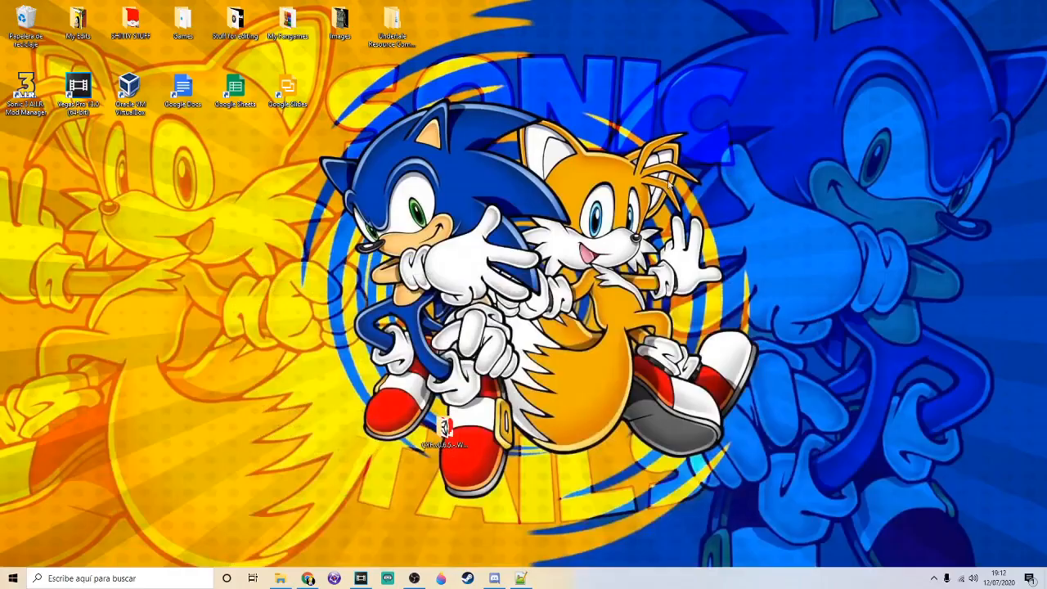
mouse_move(378, 302)
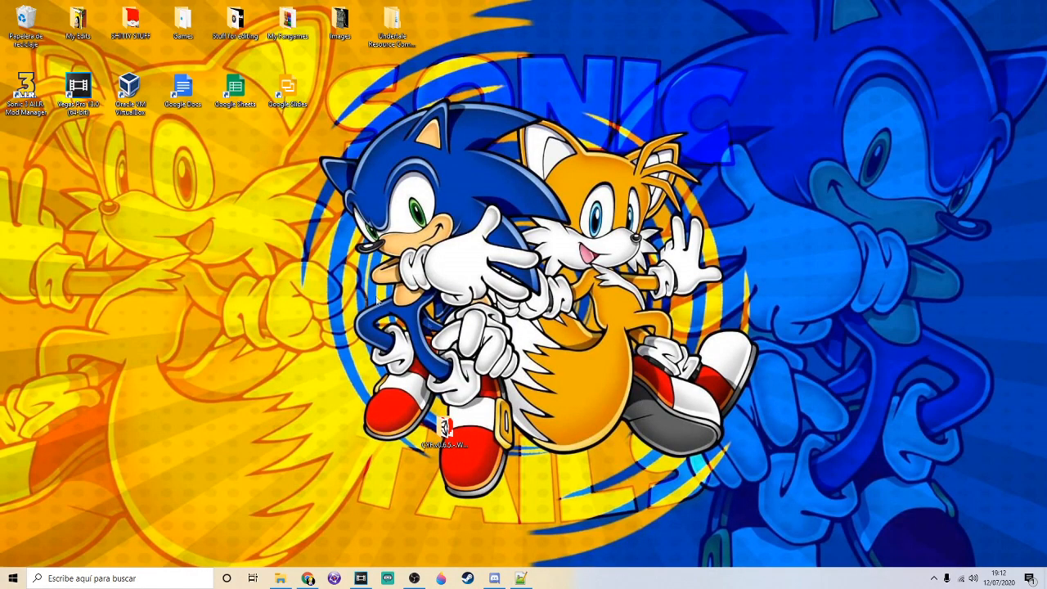